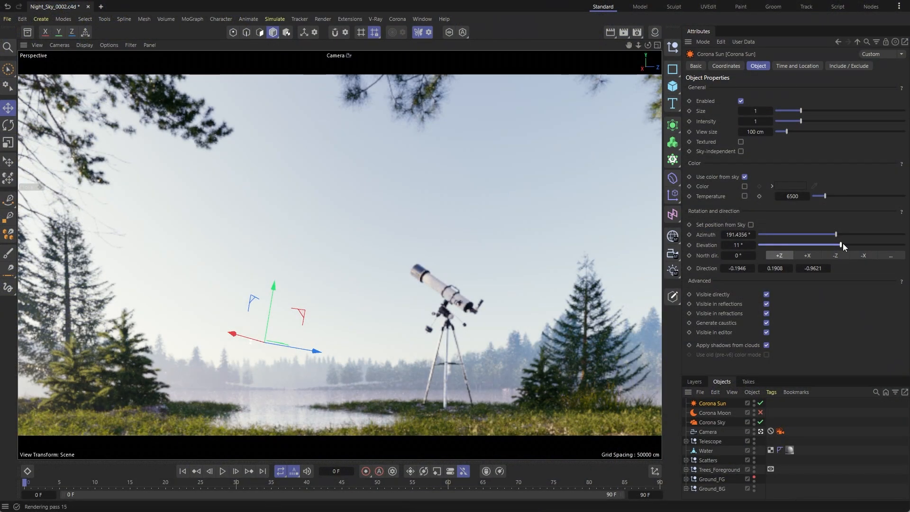
Step: Lower the Corona Sun elevation to about 2° for a dusk sky
{"action": "left_click_drag", "start_coordinate": [838, 245], "coordinate": [833, 245]}
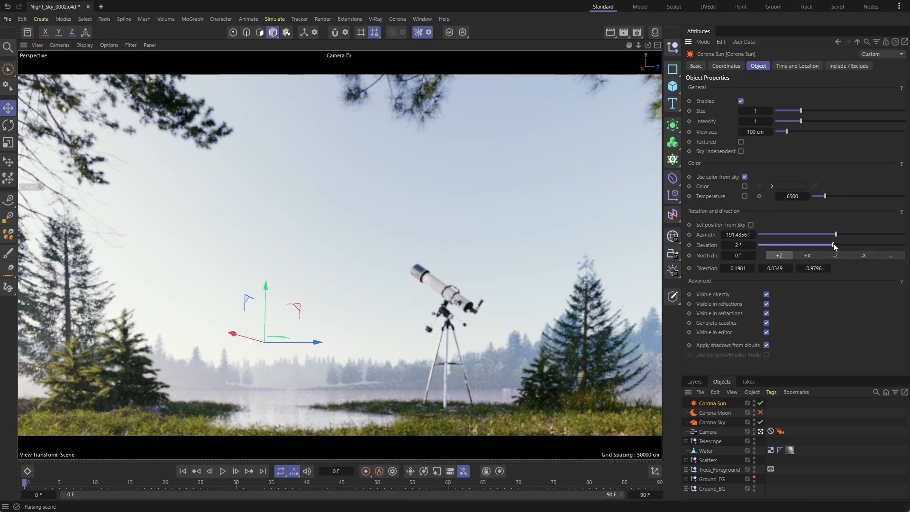
{"action": "left_click_drag", "start_coordinate": [835, 245], "coordinate": [830, 245]}
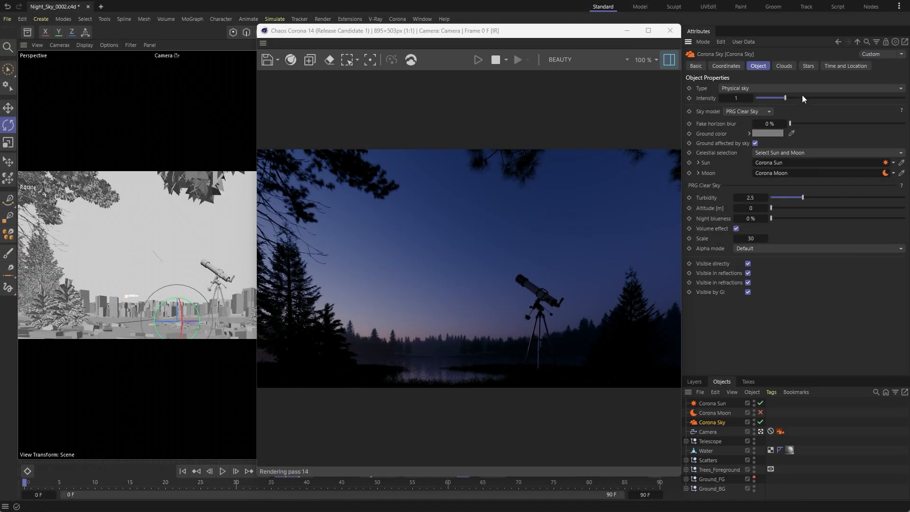
Step: Enable stars on the Corona Sky in its Stars settings
{"action": "left_click", "coordinate": [807, 66]}
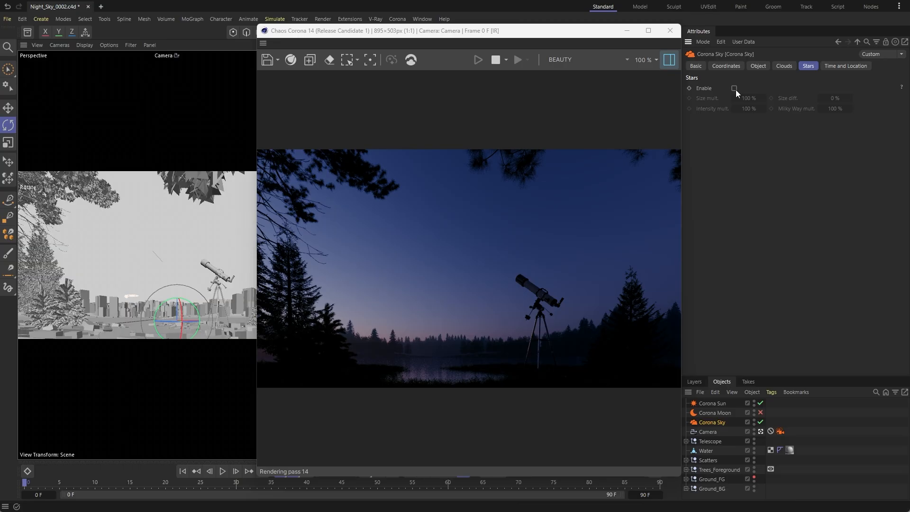
{"action": "left_click", "coordinate": [733, 88]}
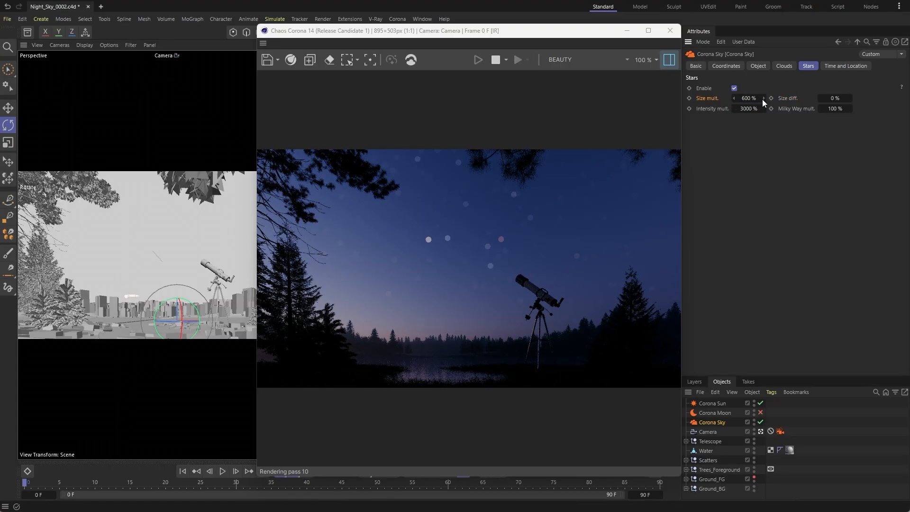
Step: Set star Size mult. to 100% and Size diff. to 90 for varied star sizes
{"action": "type", "text": "100"}
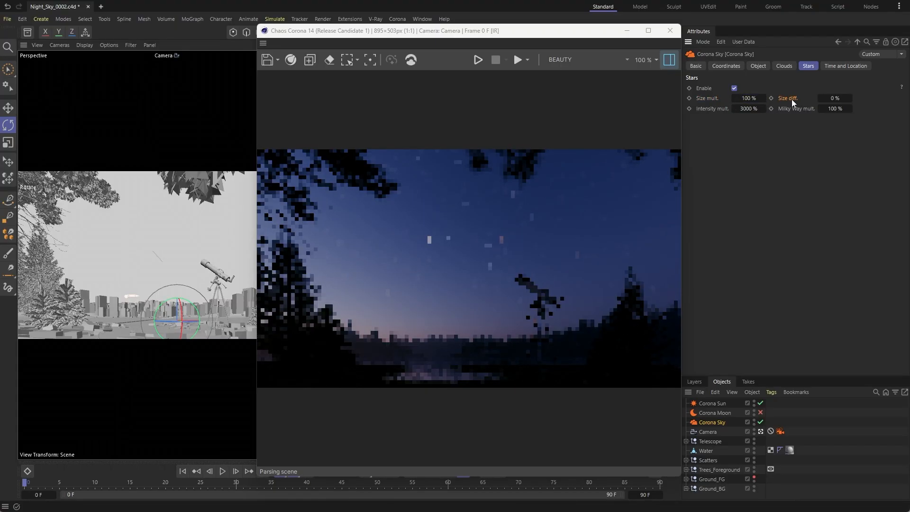
{"action": "left_click", "coordinate": [833, 97]}
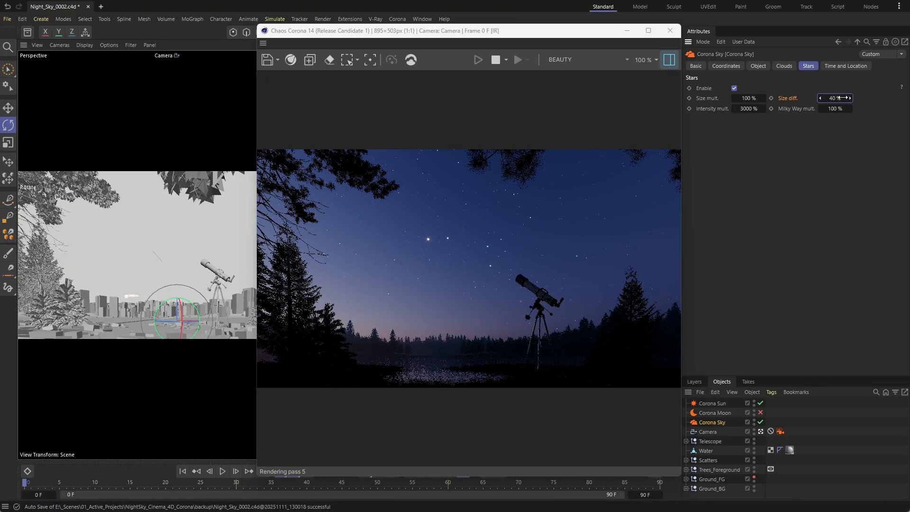
{"action": "type", "text": "90"}
{"action": "left_click", "coordinate": [835, 108]}
{"action": "type", "text": "3000"}
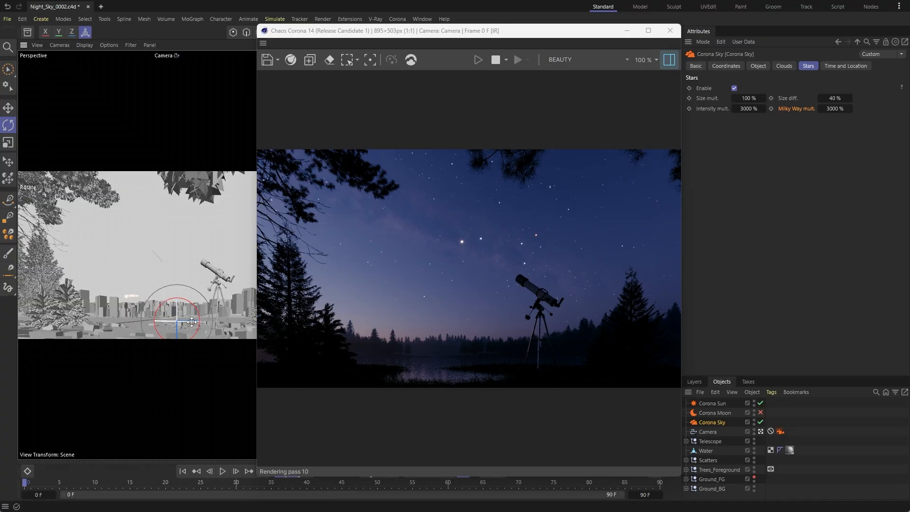
Step: Add a Corona Moon object to the scene from the Corona menu
{"action": "left_click", "coordinate": [397, 19]}
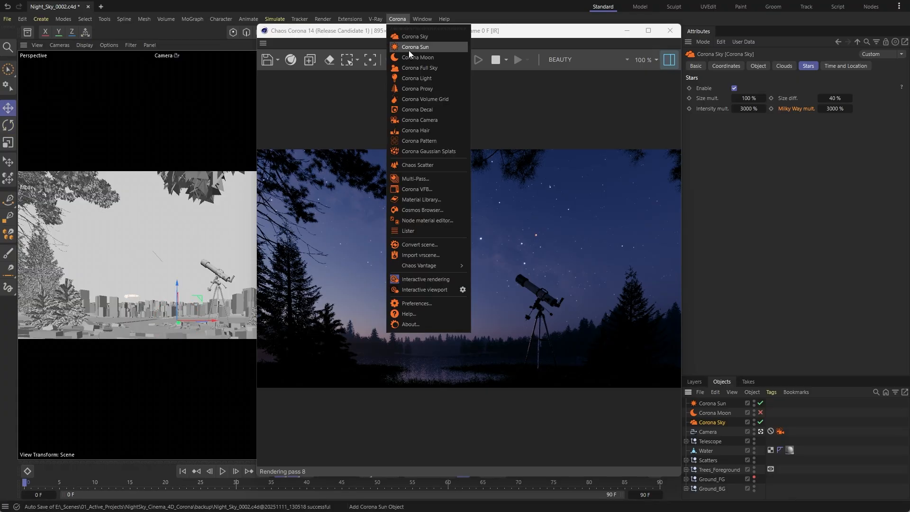
{"action": "left_click", "coordinate": [416, 57]}
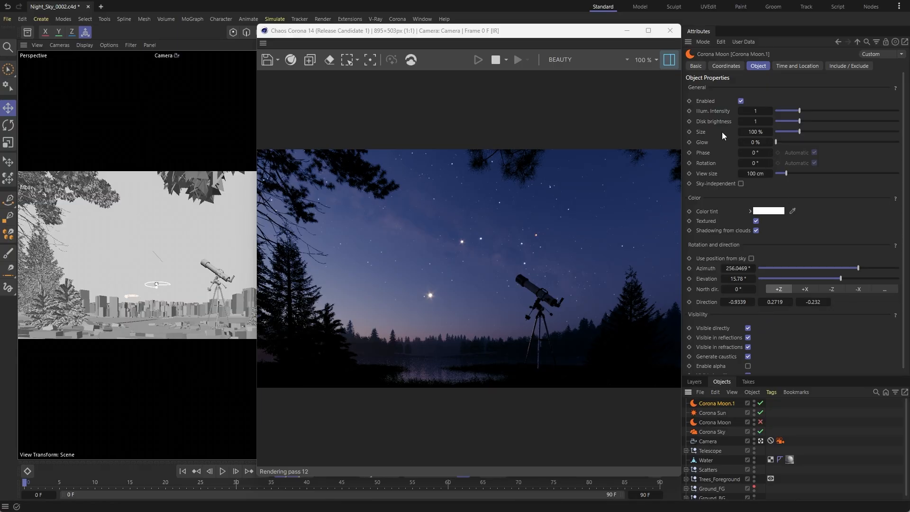
Step: Set the moon's Size to 500% and Disk brightness to 0.43
{"action": "left_click", "coordinate": [755, 131]}
{"action": "type", "text": "500"}
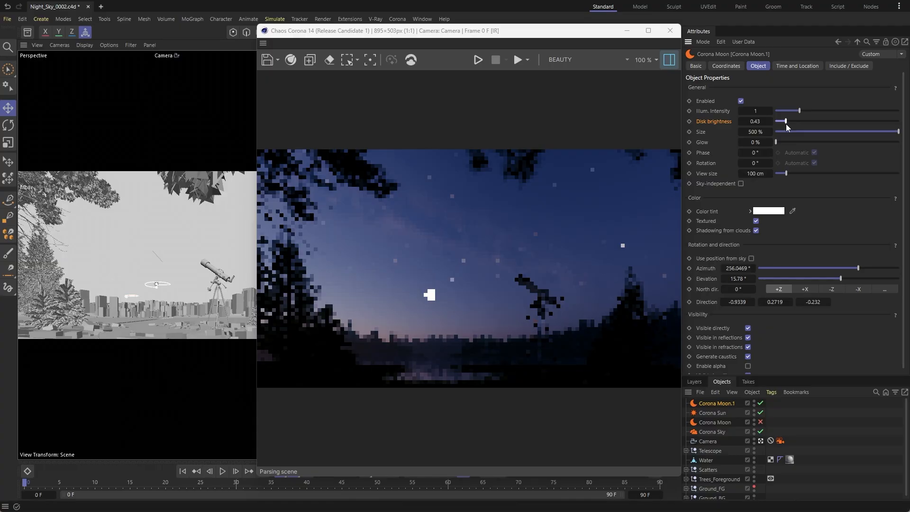
{"action": "left_click", "coordinate": [476, 58]}
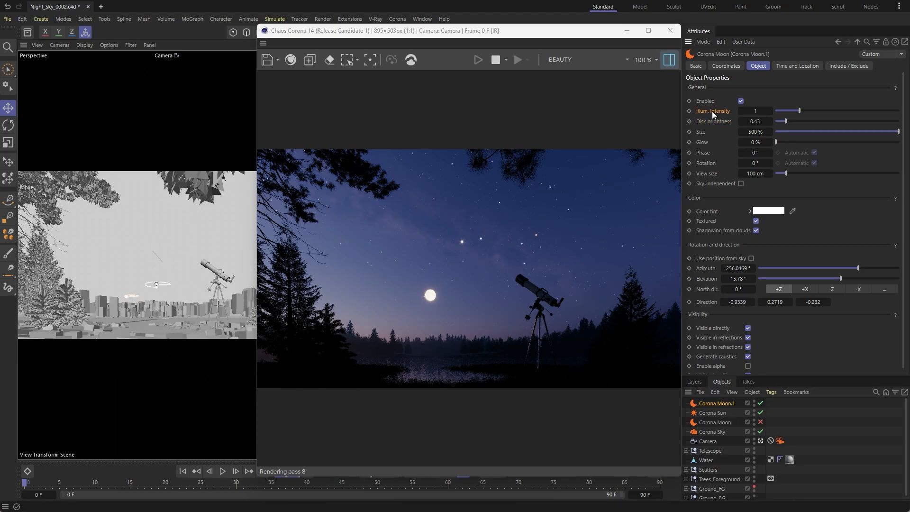
{"action": "left_click_drag", "start_coordinate": [789, 111], "coordinate": [899, 110]}
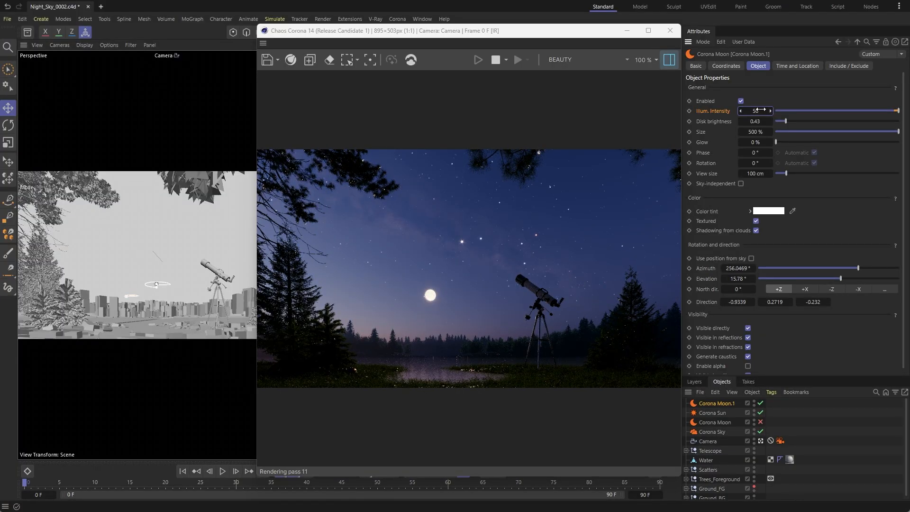
{"action": "type", "text": "1"}
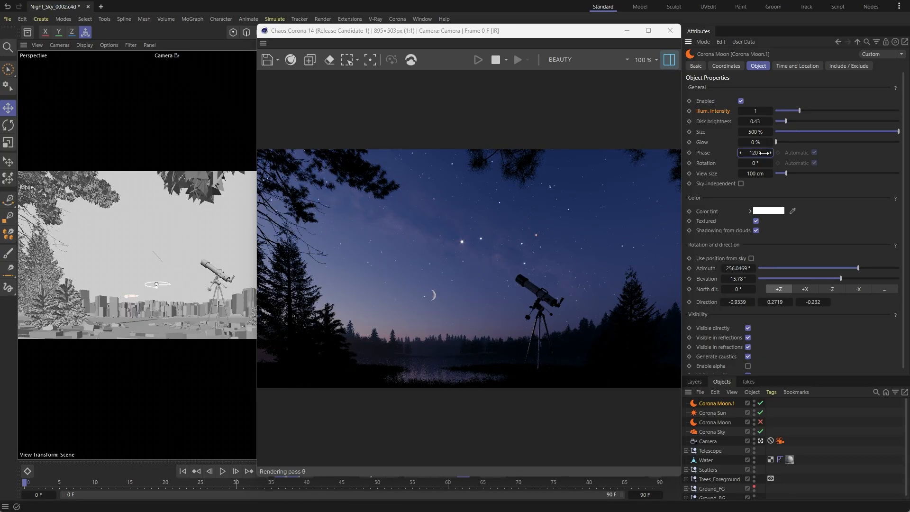
Step: Set the crescent moon's Rotation to 50°
{"action": "left_click", "coordinate": [754, 162]}
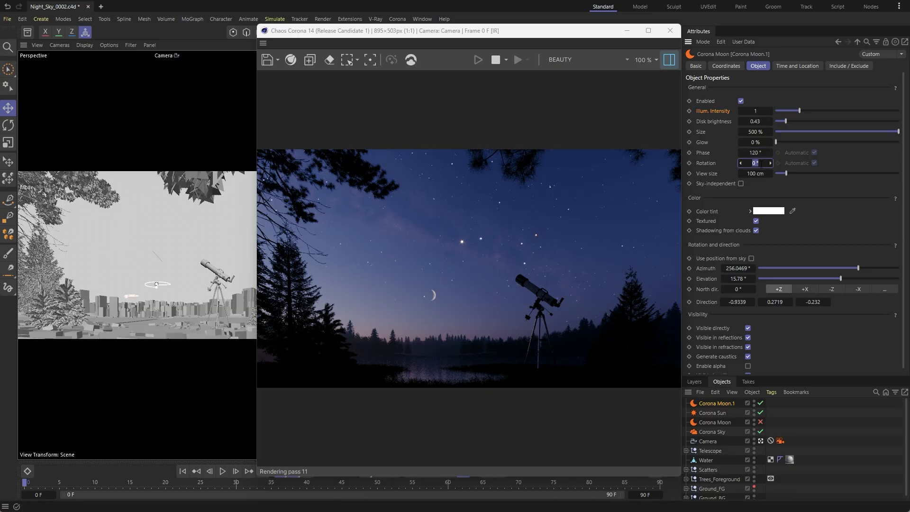
{"action": "type", "text": "50"}
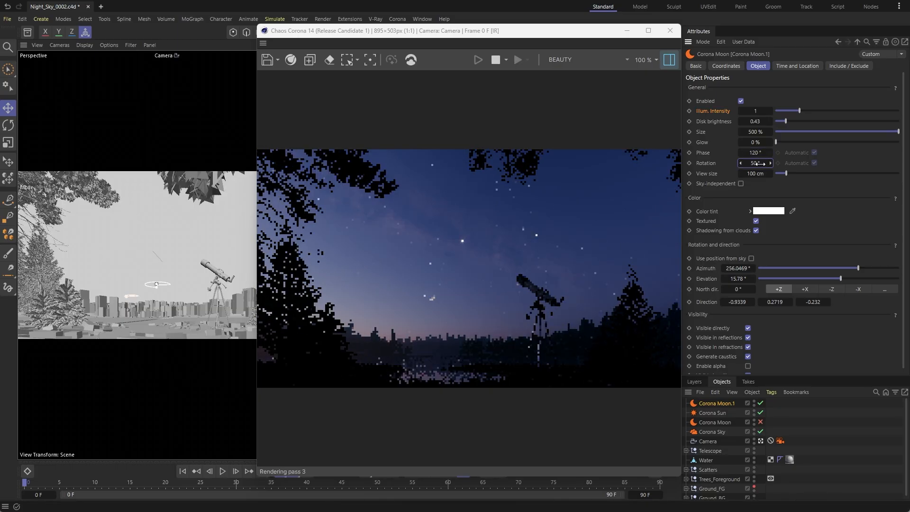